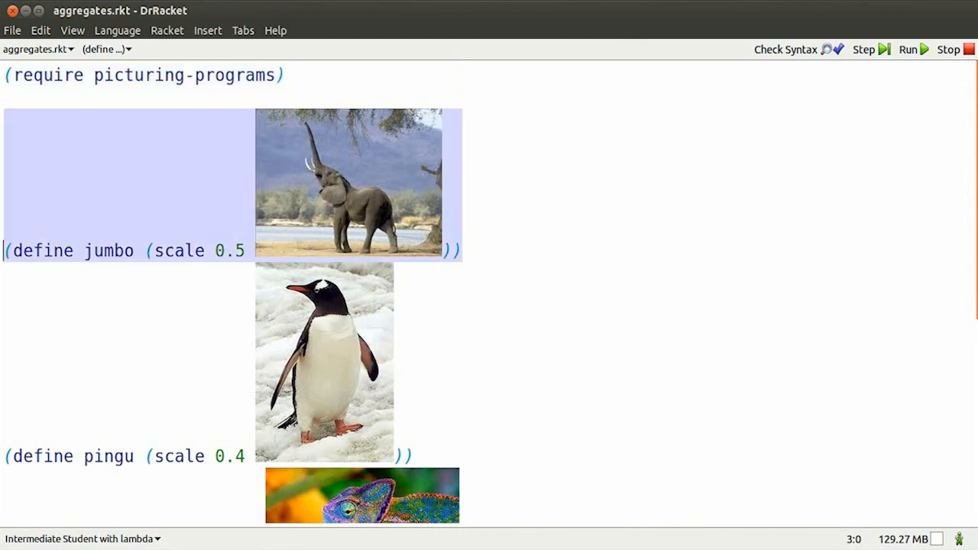
Run the definitions with the animal pictures and exhibit struct to get a fresh interactions prompt.
scroll(down, 3)
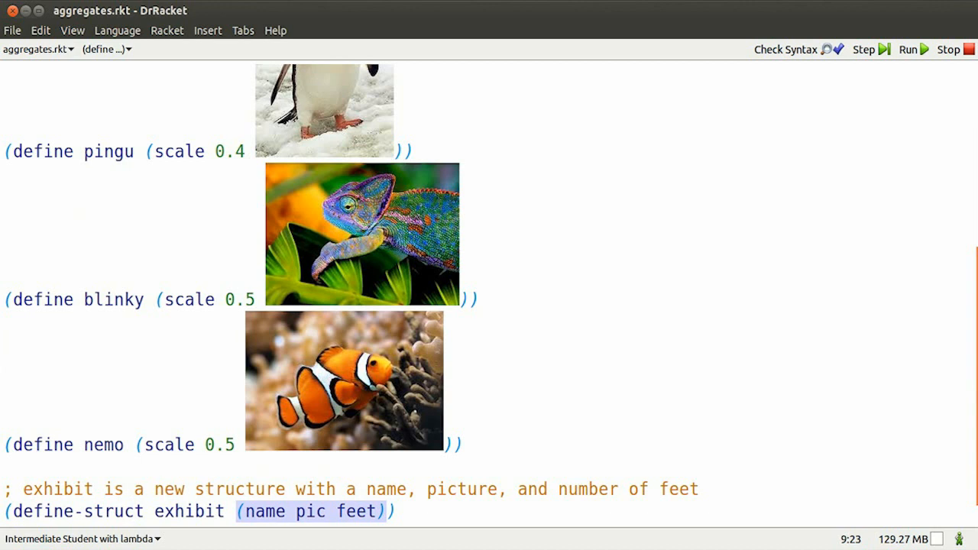
click(909, 49)
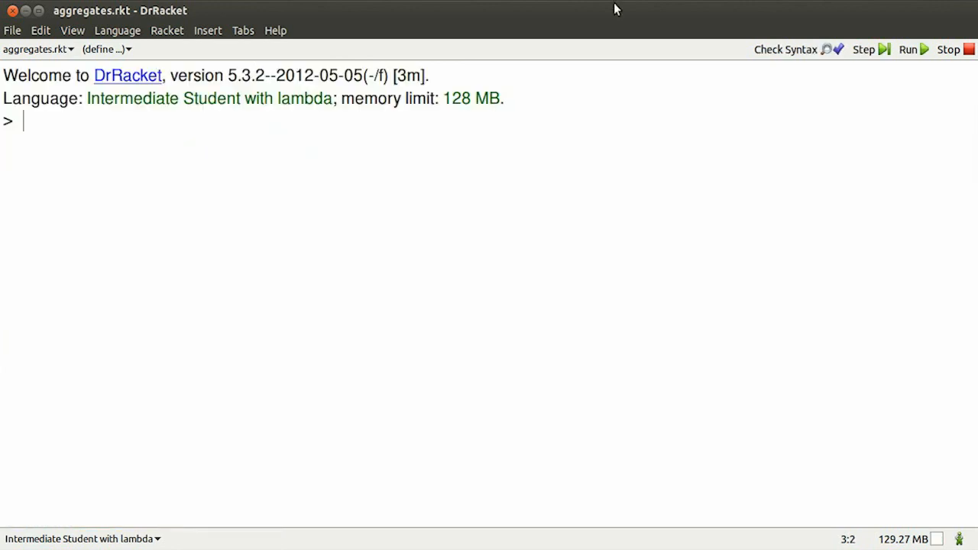
Evaluate exhibit, then define exhibitA as (make-exhibit "elephant" jumbo 4).
text(exhibit)
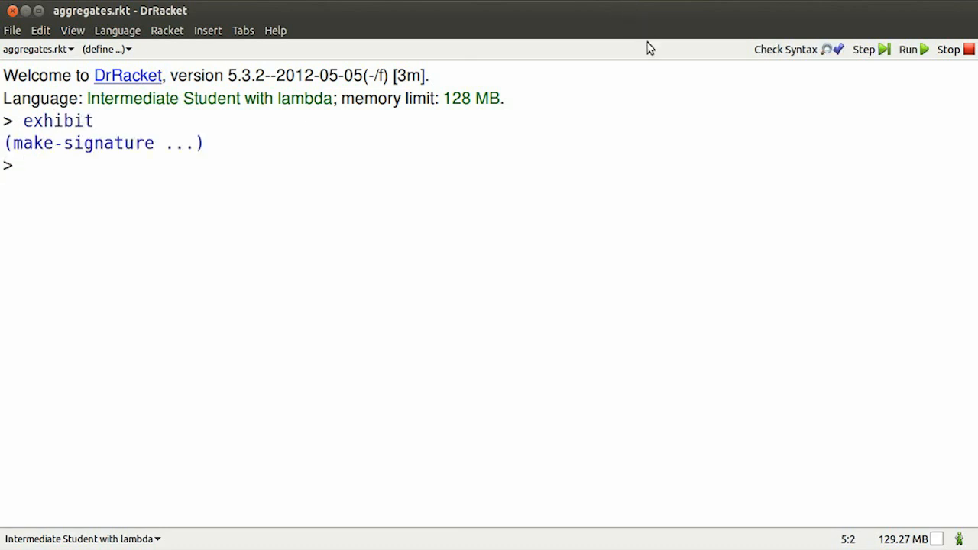
text((define ex))
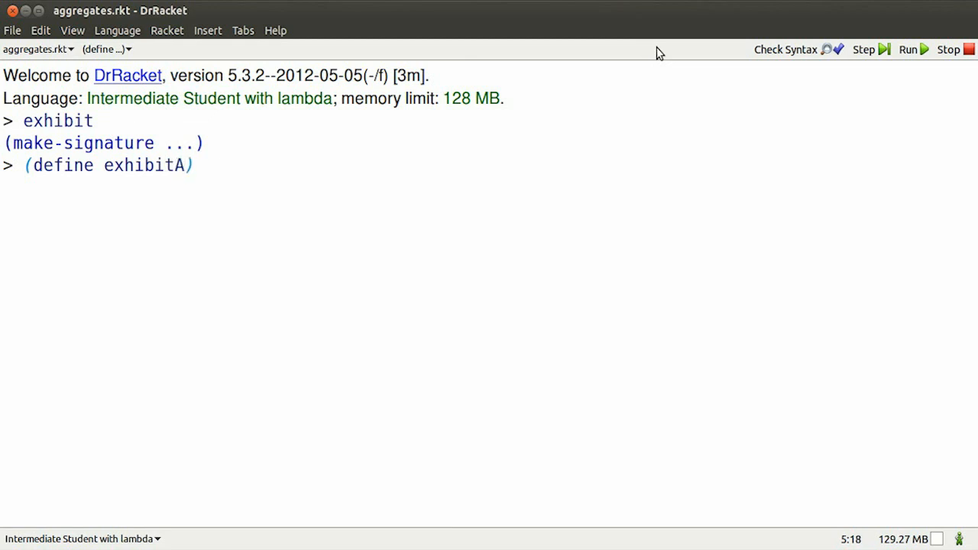
text((ma)
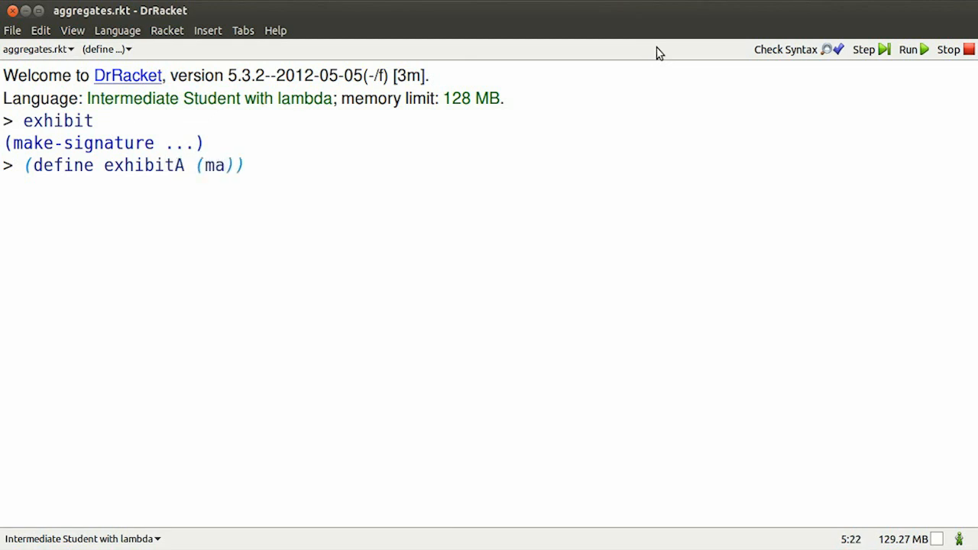
text(make-exh)
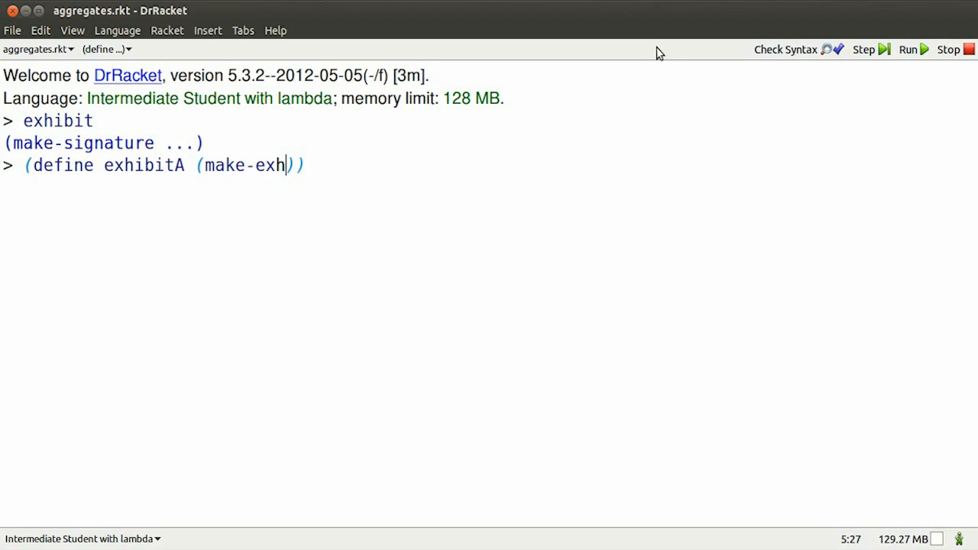
text(ibit "e)
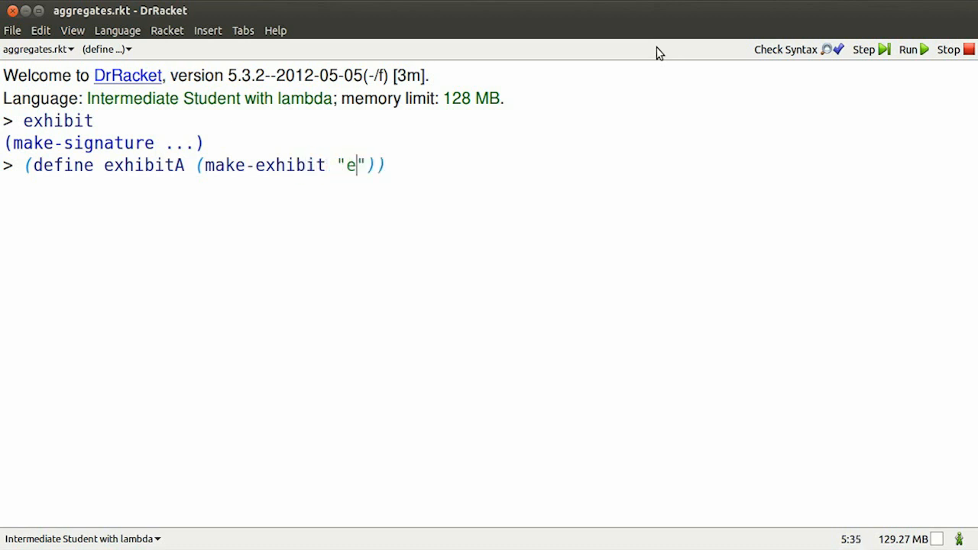
text(lephant)
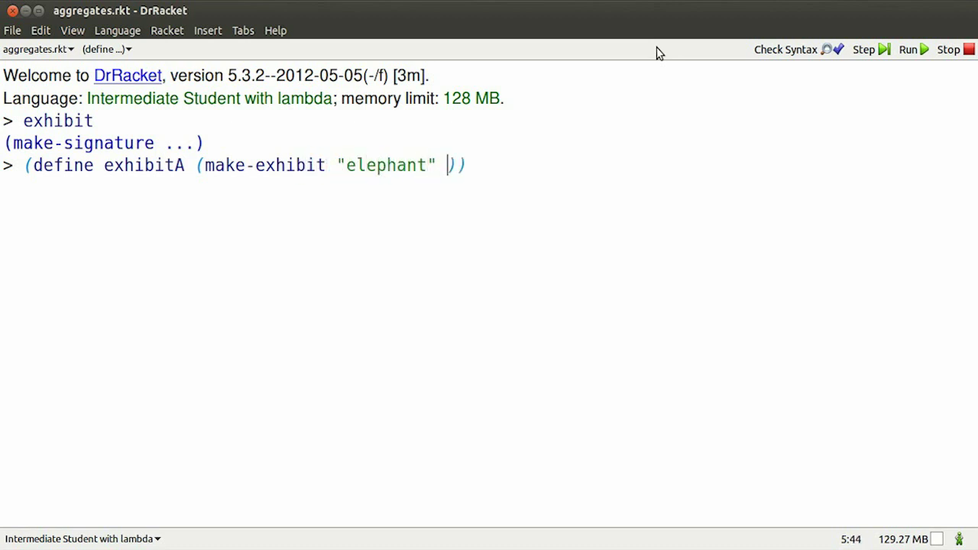
text(jumbo 4)
text((d)
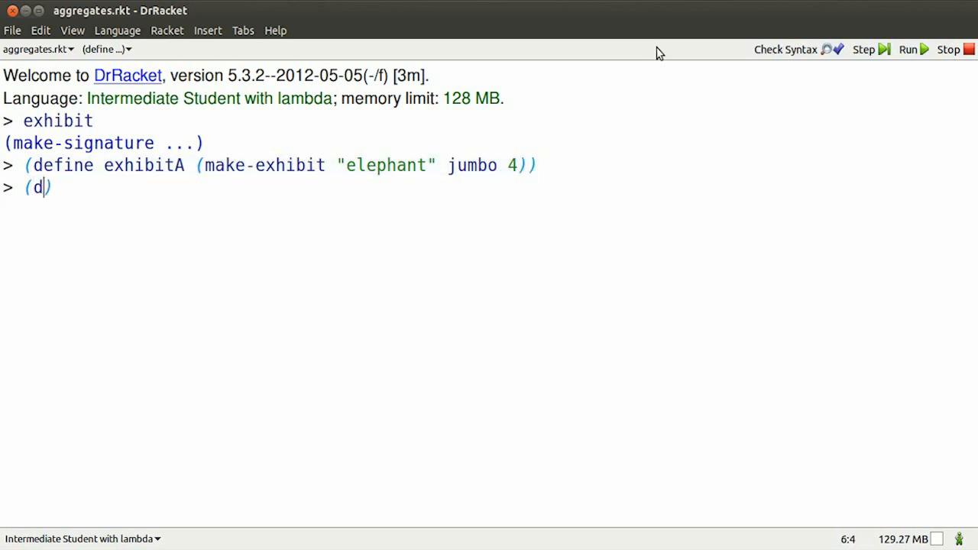
Begin defining exhibitB with make-exhibit at the prompt.
text(efine exhibi)
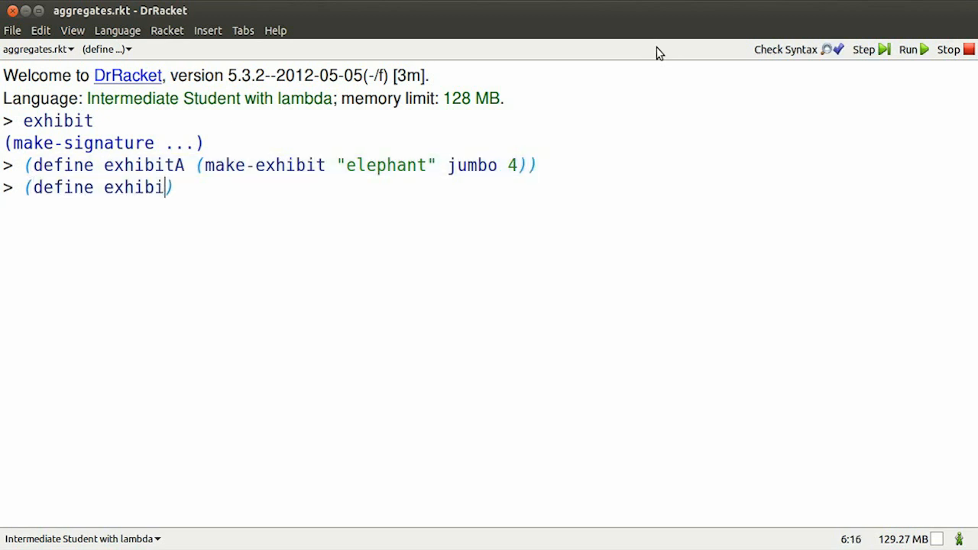
text(B (make0)
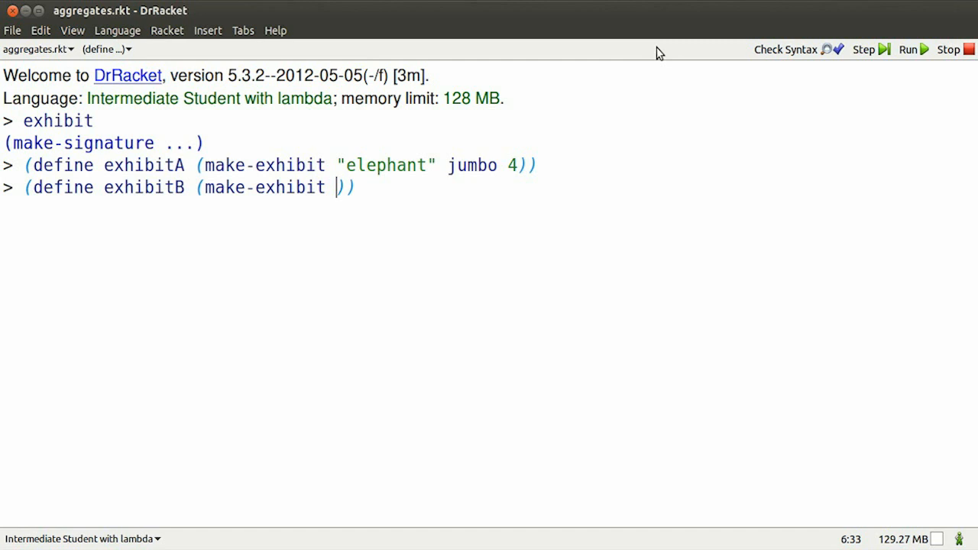
Define exhibitB as ("penguin" pingu 2) and exhibitC as ("clown fish" nemo 0).
text("pengui")
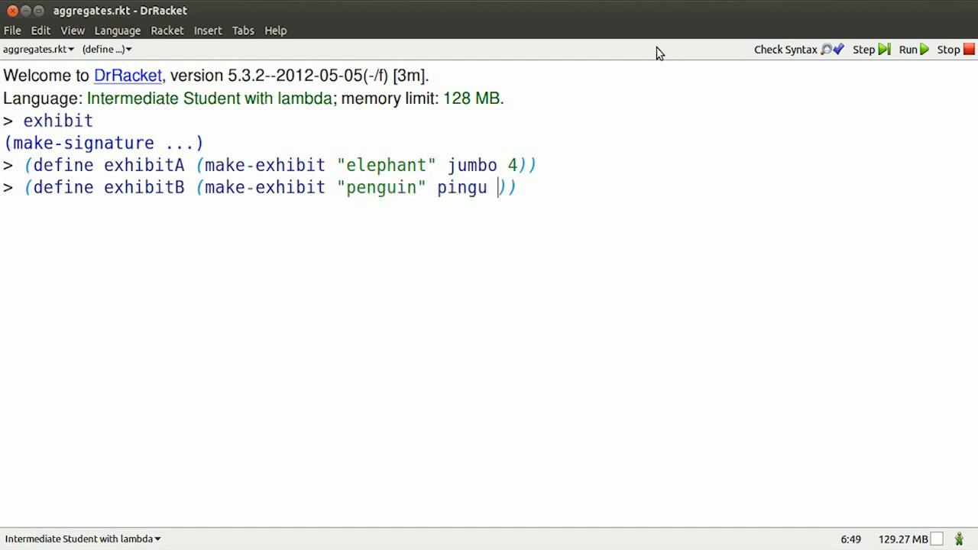
text(2)
text((de)
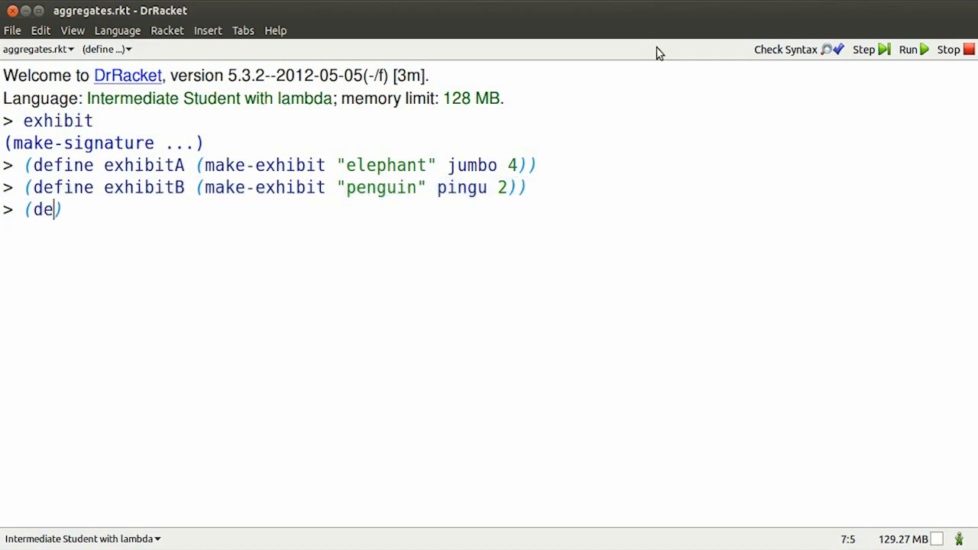
text(fine exhibitC)
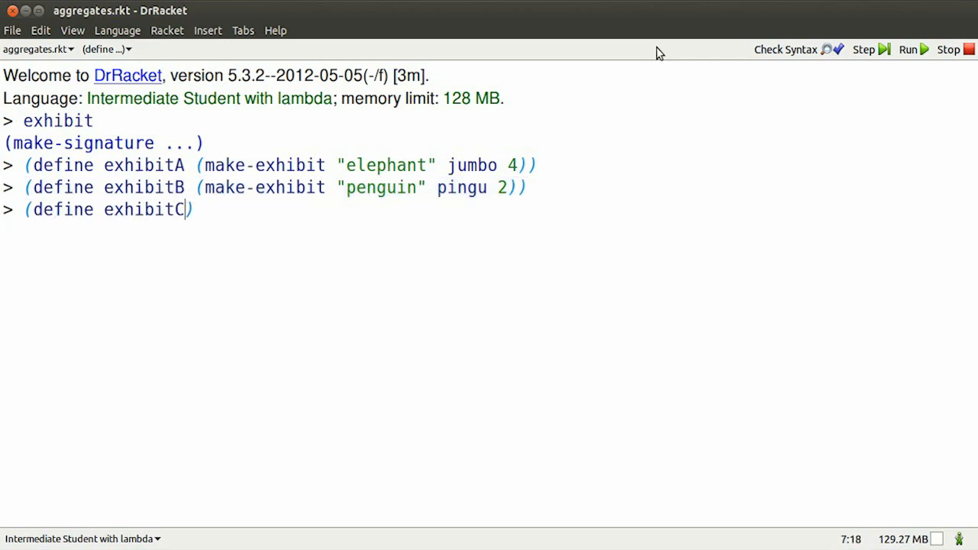
text((mak)
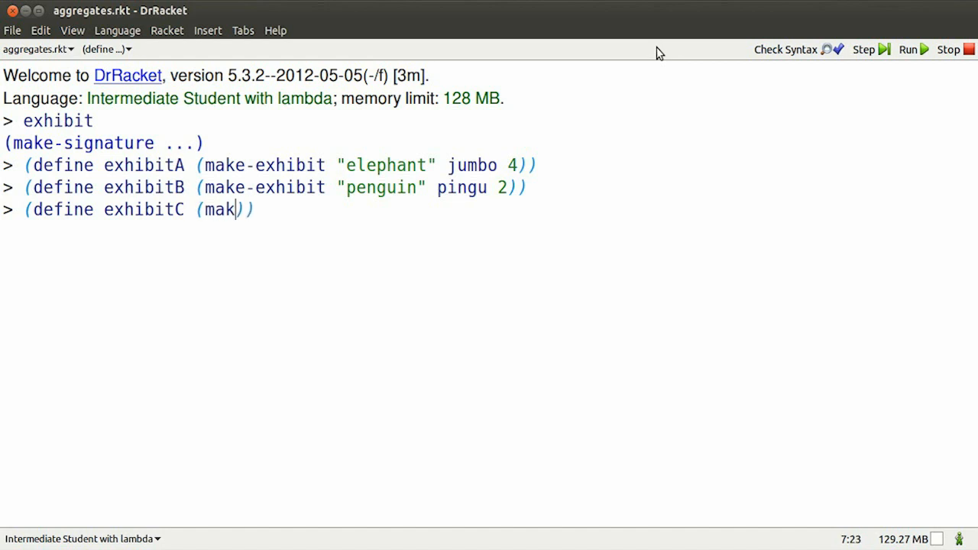
text(e-exhibit)
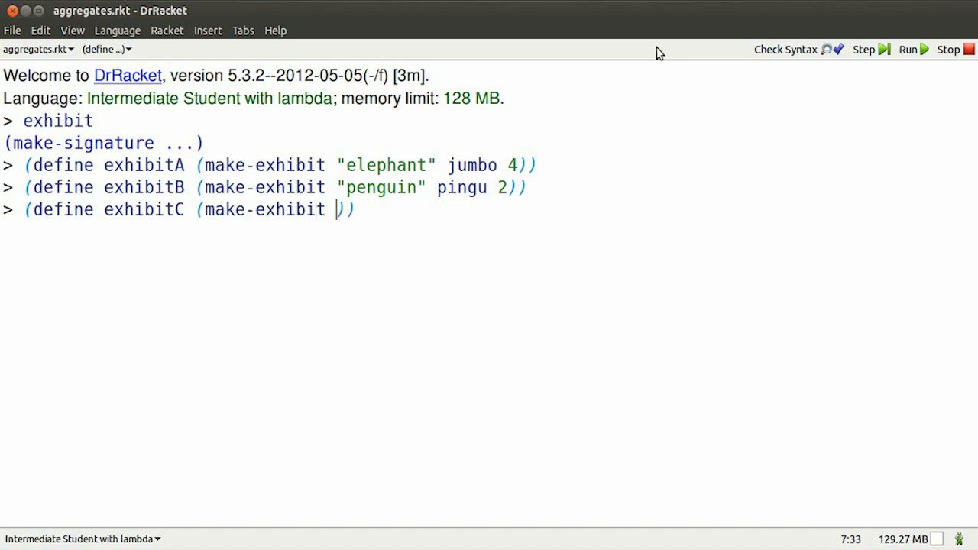
text("clown ")
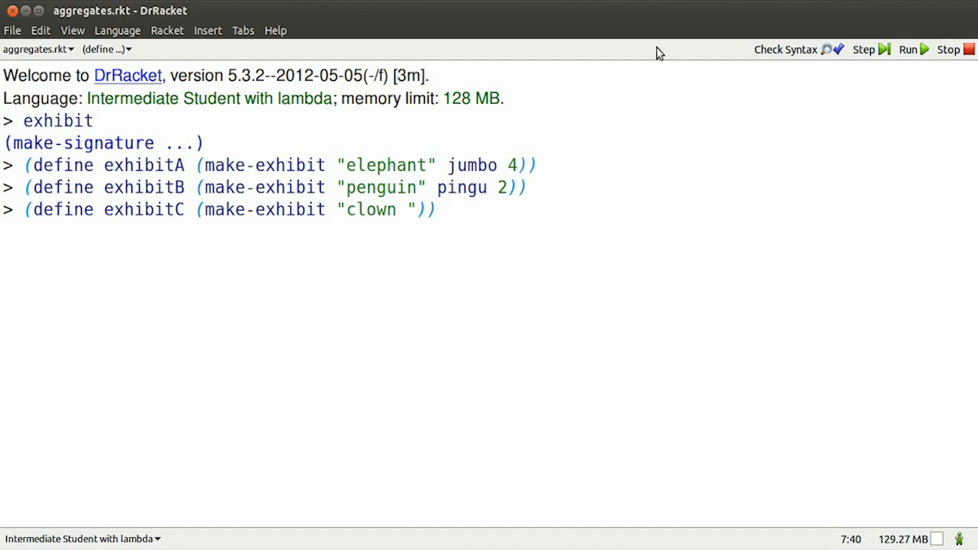
text(fish" nemo 0)
text((define )
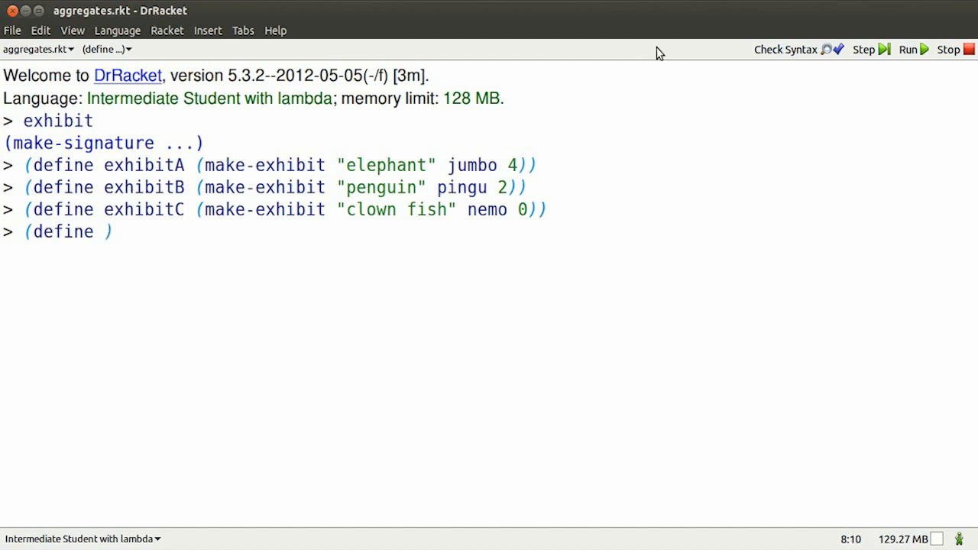
Define exhibitD as ("chameleon" blinky 4) and show exhibitC's clownfish picture with exhibit-pic.
text(exhibitD ()
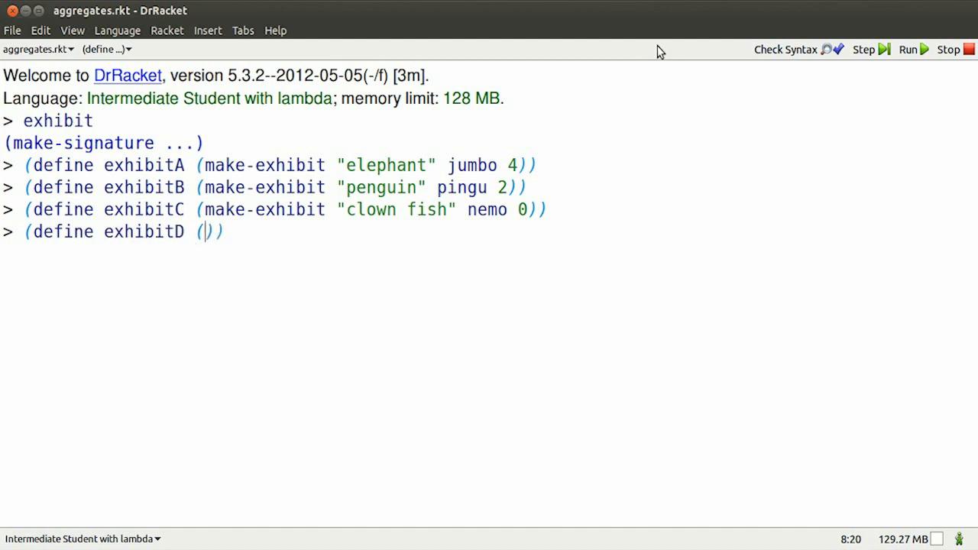
text(make-exhibit "chame)
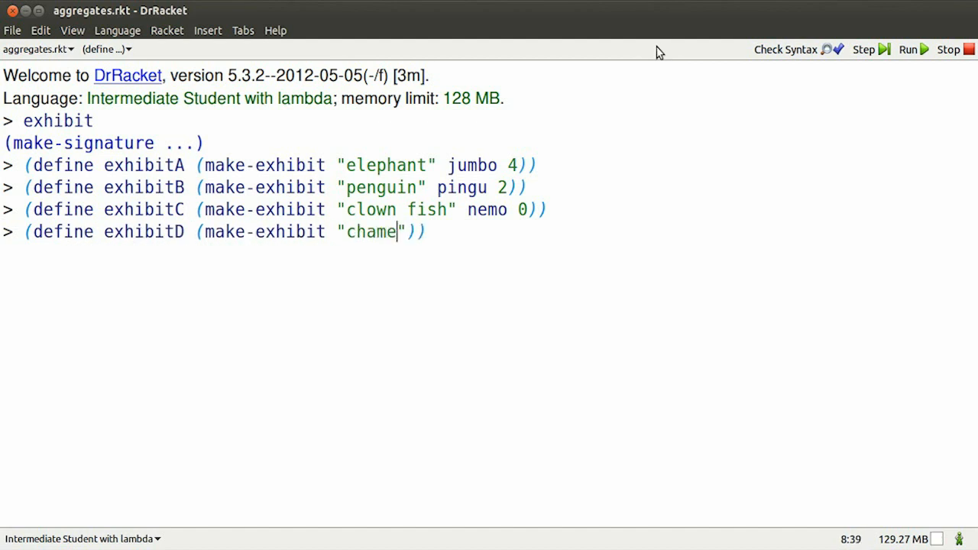
text(leon)
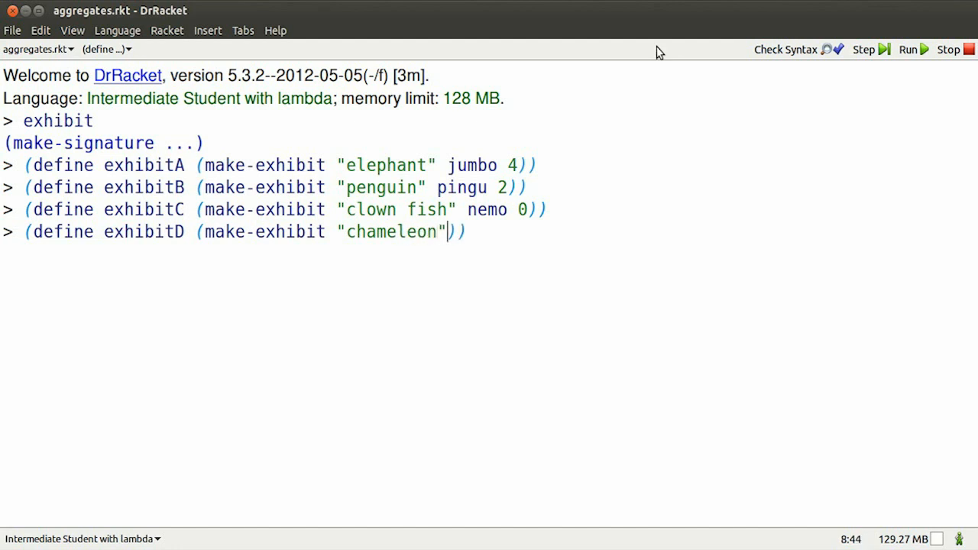
text(blinky 4)
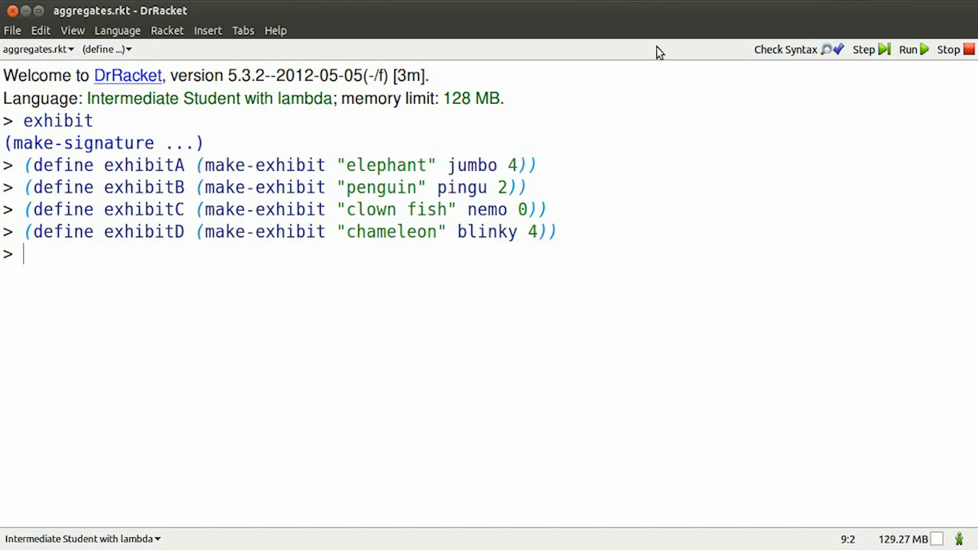
text((exhibit-feet)
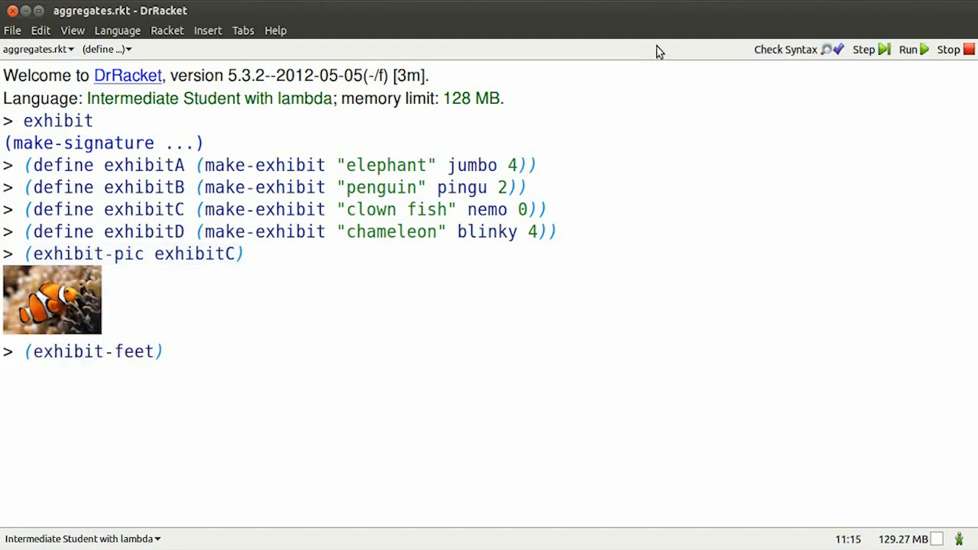
Evaluate (exhibit-feet exhibitA) giving 4 and (exhibit-name exhibitD) giving "chameleon".
text(exhibitA)
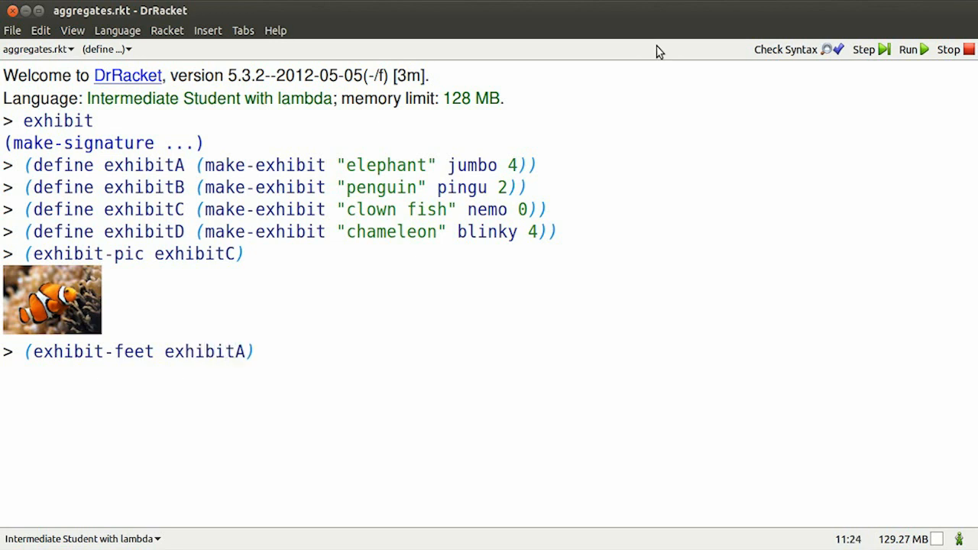
text((ex)
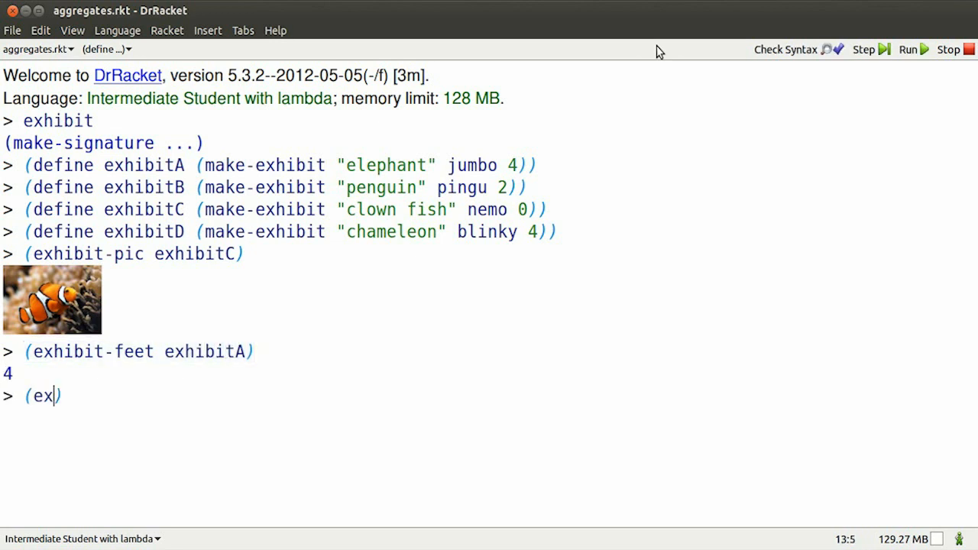
text(hibit)
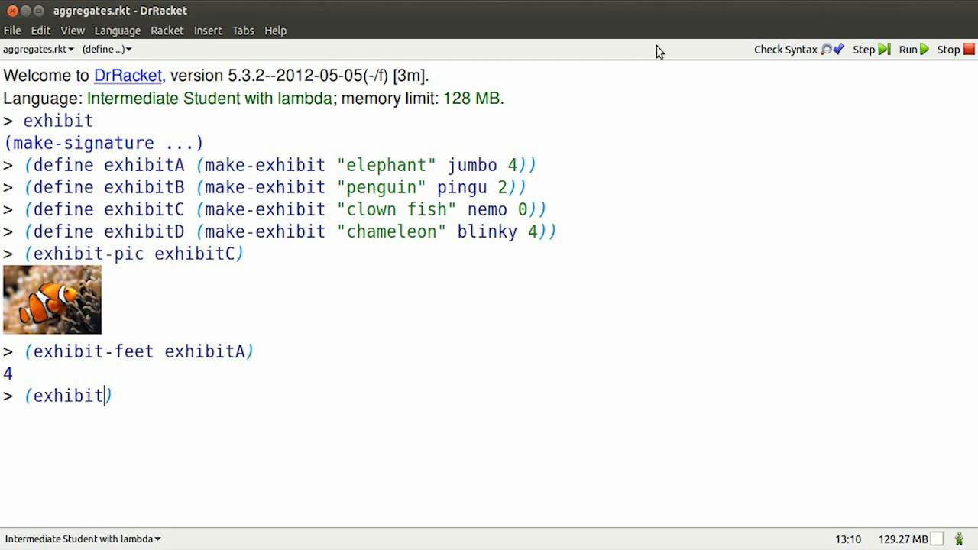
text(-name)
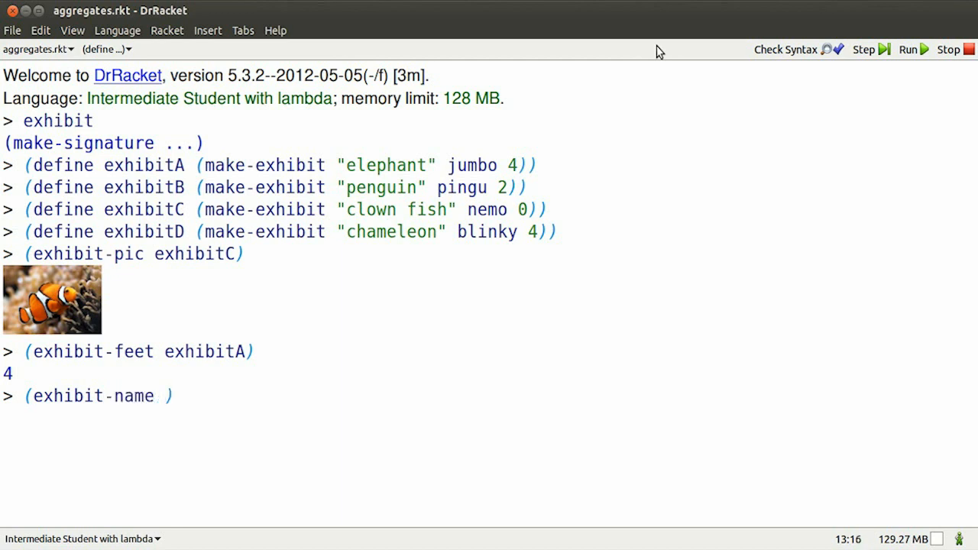
text(exhibitD)
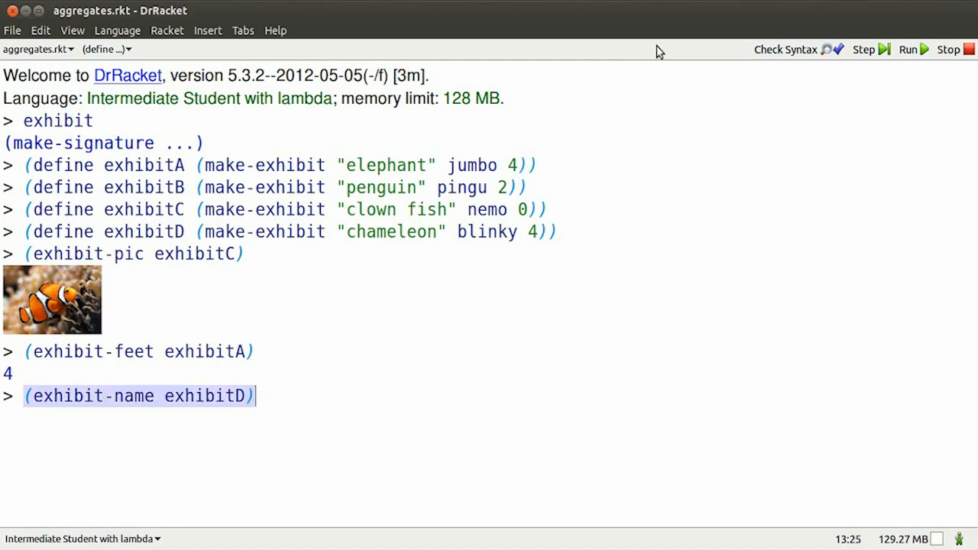
key(Return)
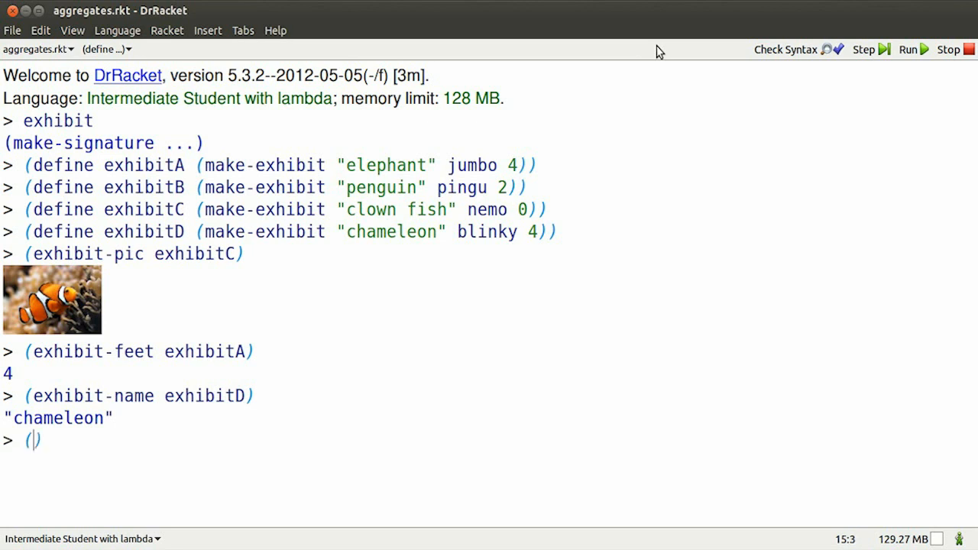
Define museum as (list exhibitA exhibitB exhibitC exhibitD) and evaluate museum to show all four exhibits.
text(define)
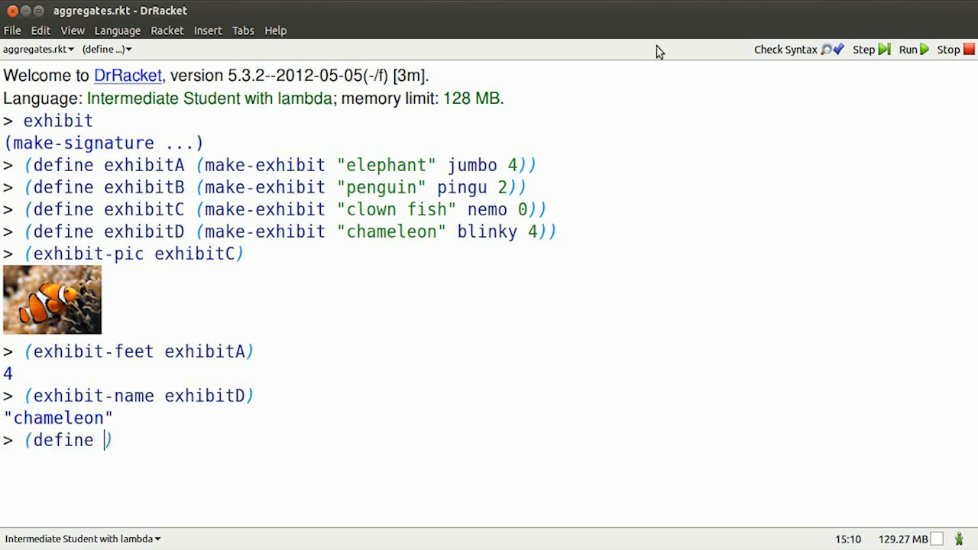
text(museum)
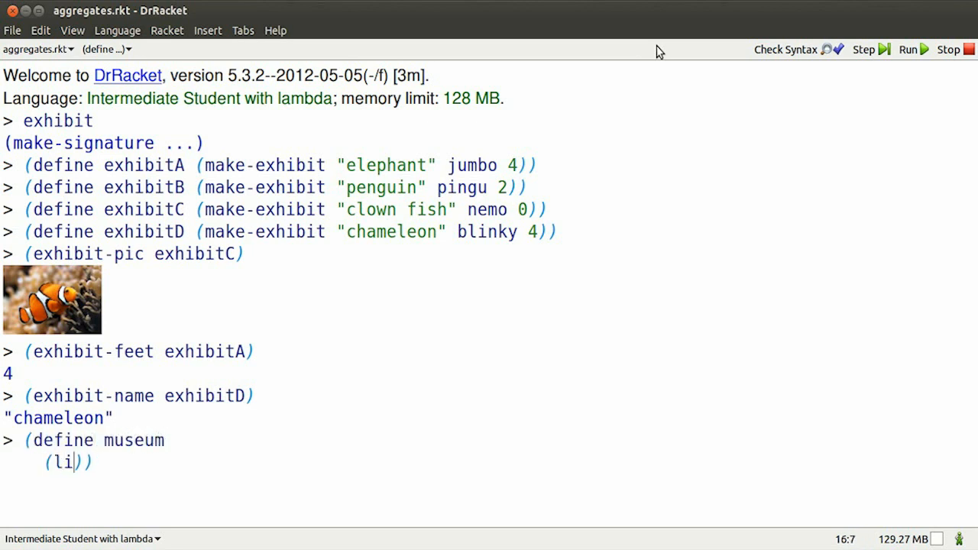
text(st exhibitA)
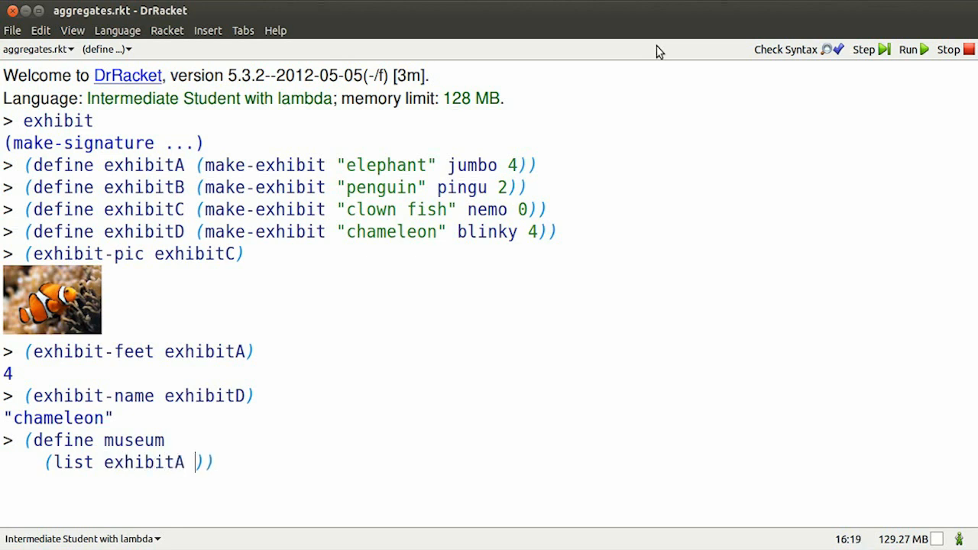
text(exhibitB e)
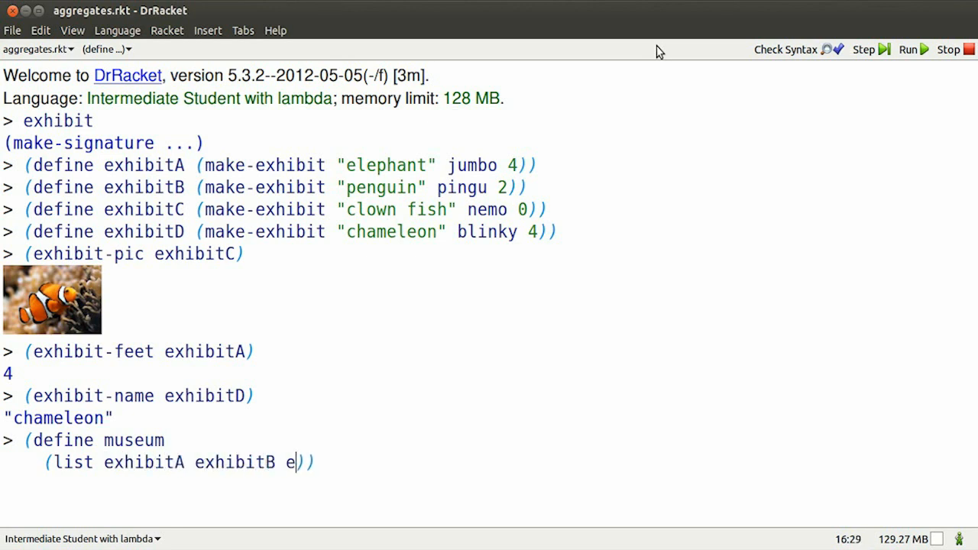
text(xhibitC exhibitD)
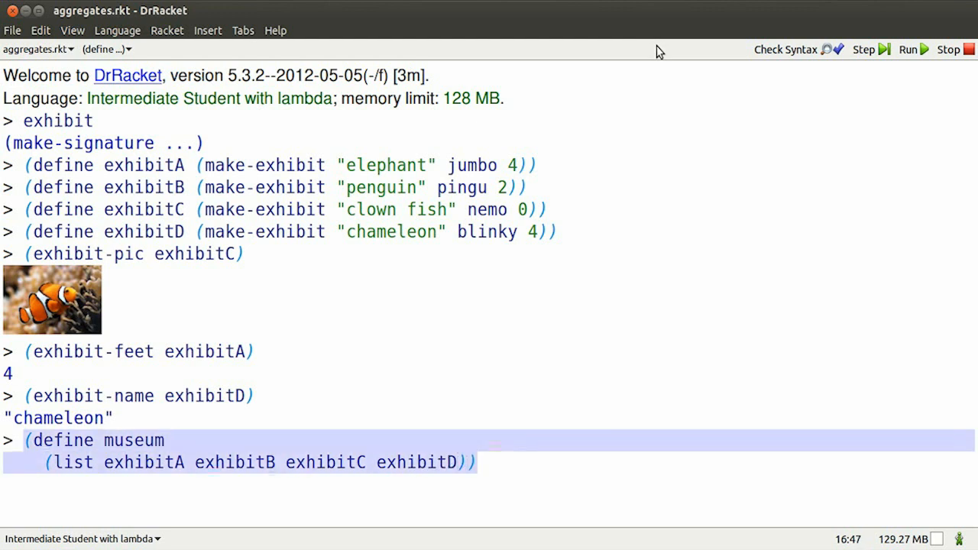
text(museum)
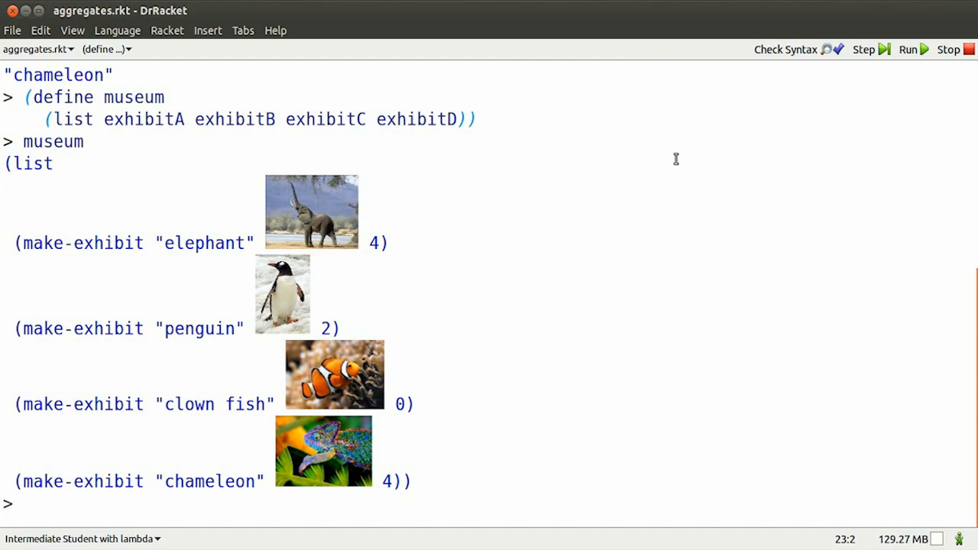
Evaluate (exhibit-feet (list-ref museum 0)), returning 4.
text((exhib)
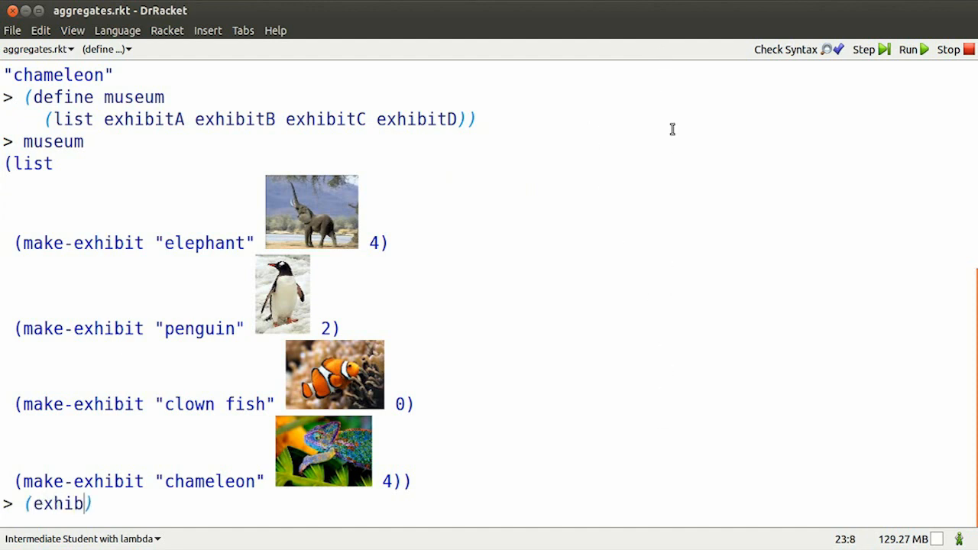
text(it-fe)
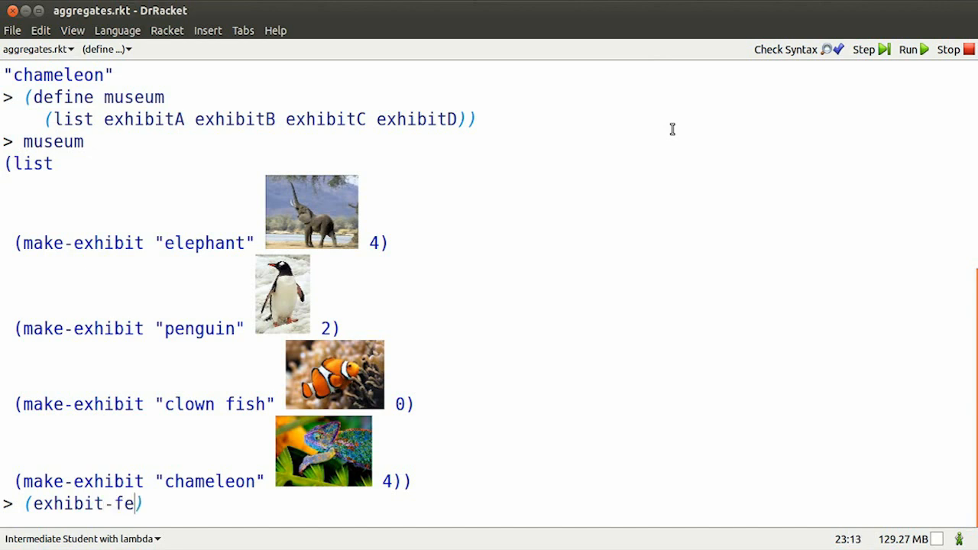
text(et (list))
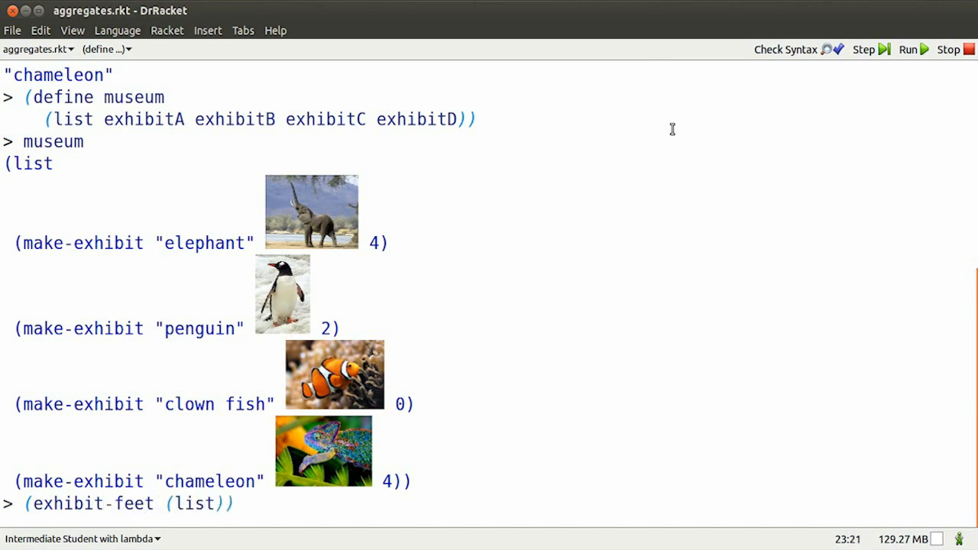
text(-ref mu)
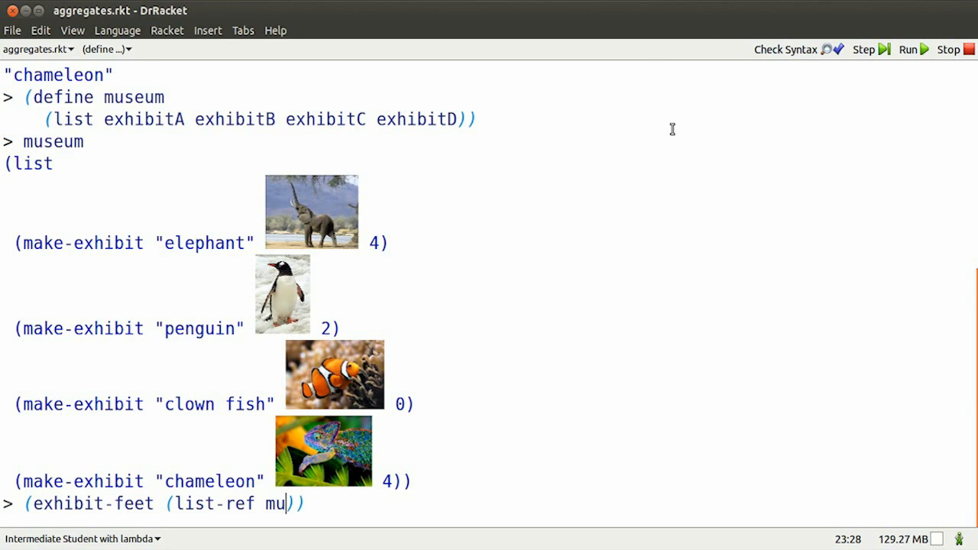
text(seum 0)
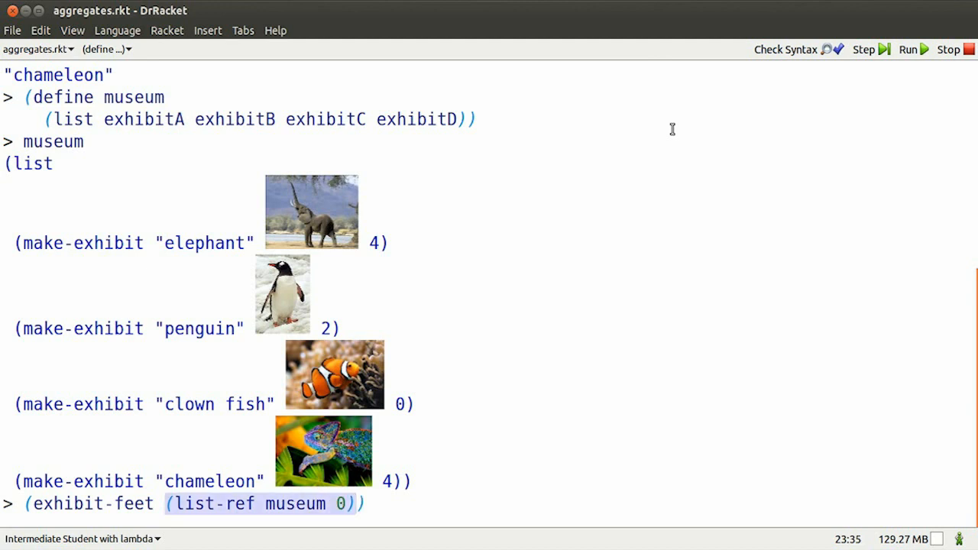
key(Return)
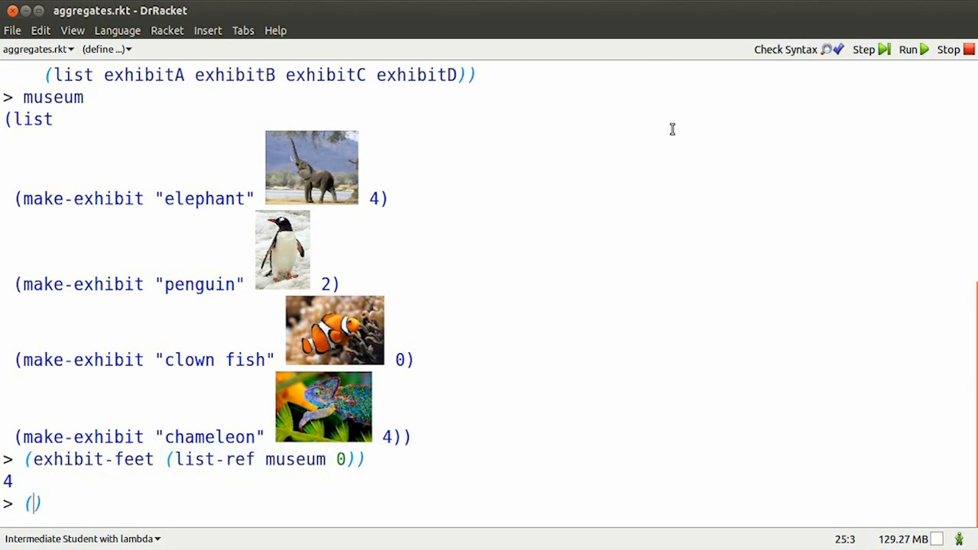
Evaluate exhibit-pic of (list-ref museum 1) and exhibit-name of (list-ref museum 2), giving the penguin picture and "clown fish".
text(exhibit-name))
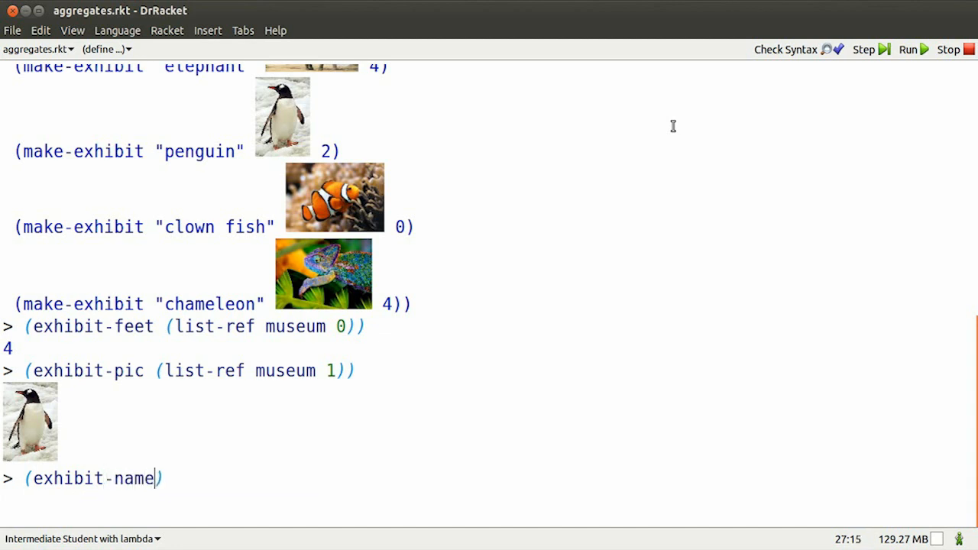
text((li)
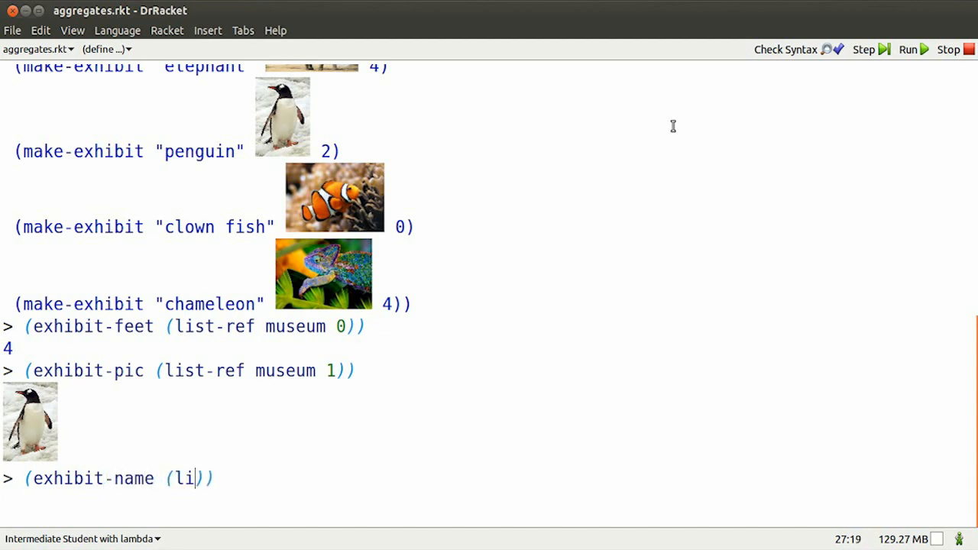
text(st-ref museum 2)
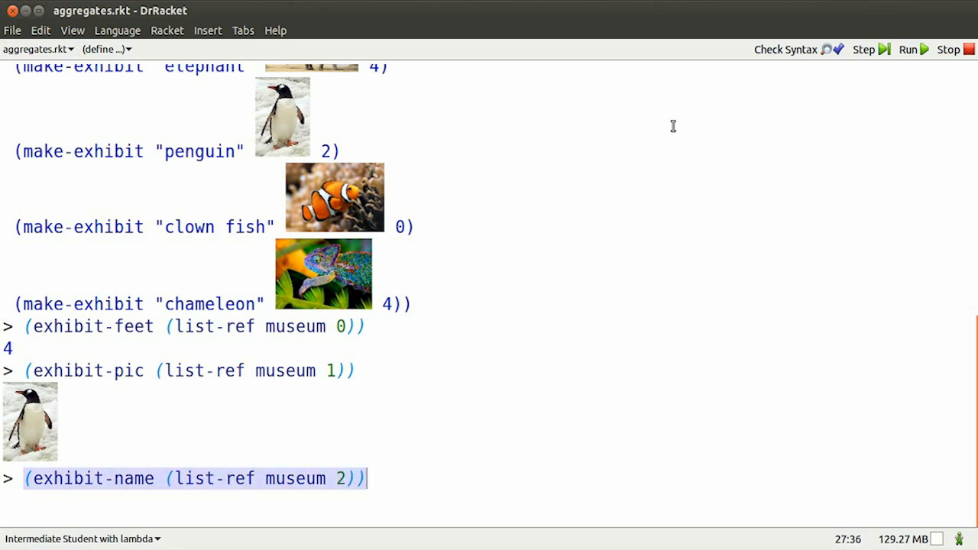
key(Return)
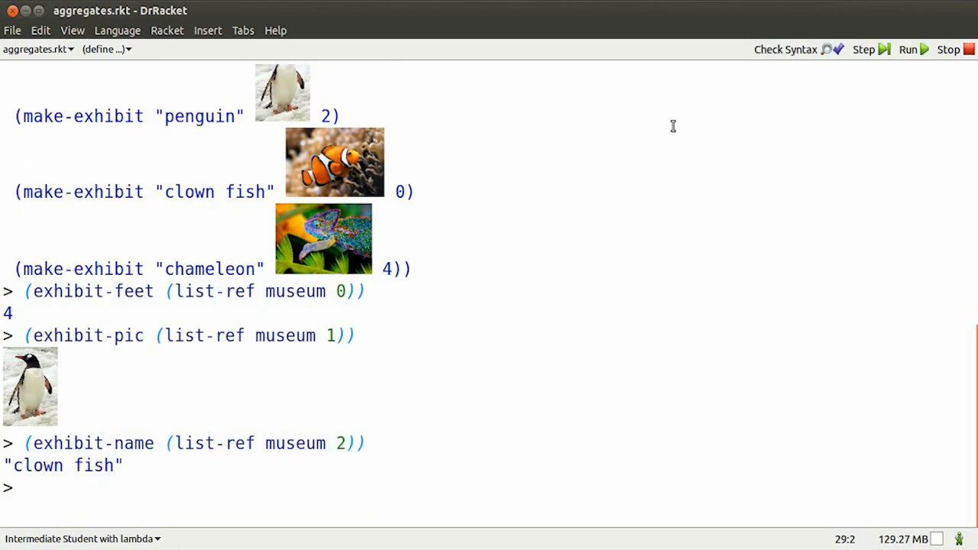